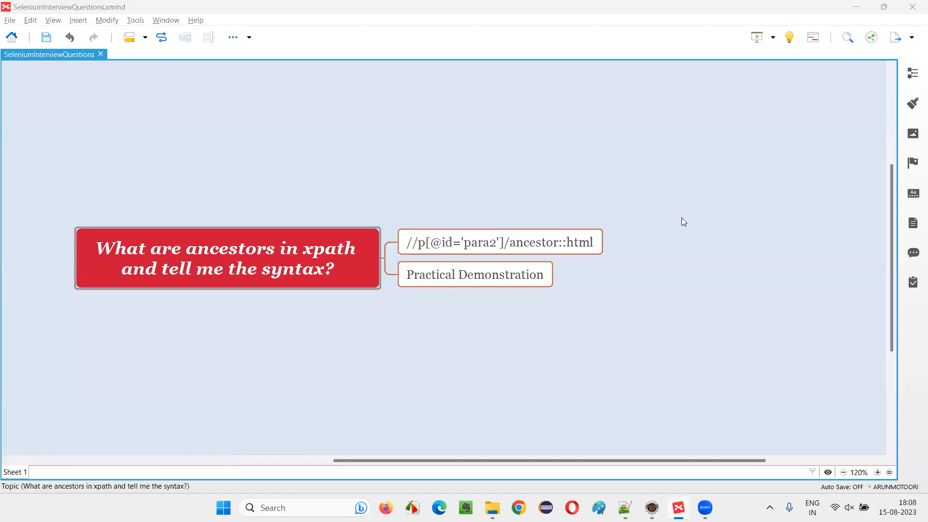
mouse_move(681, 226)
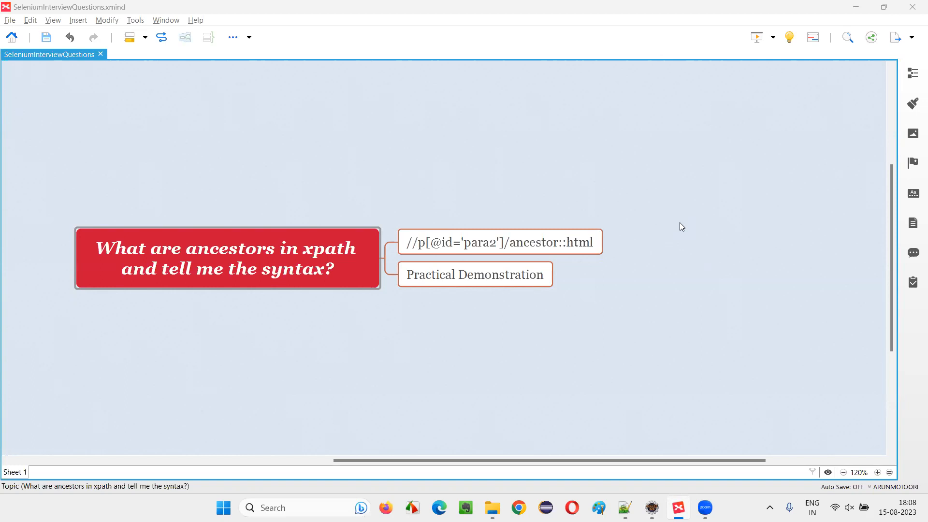
Select the ancestor XPath syntax subtopic, then switch to the Downloads folder in File Explorer
left_click(227, 258)
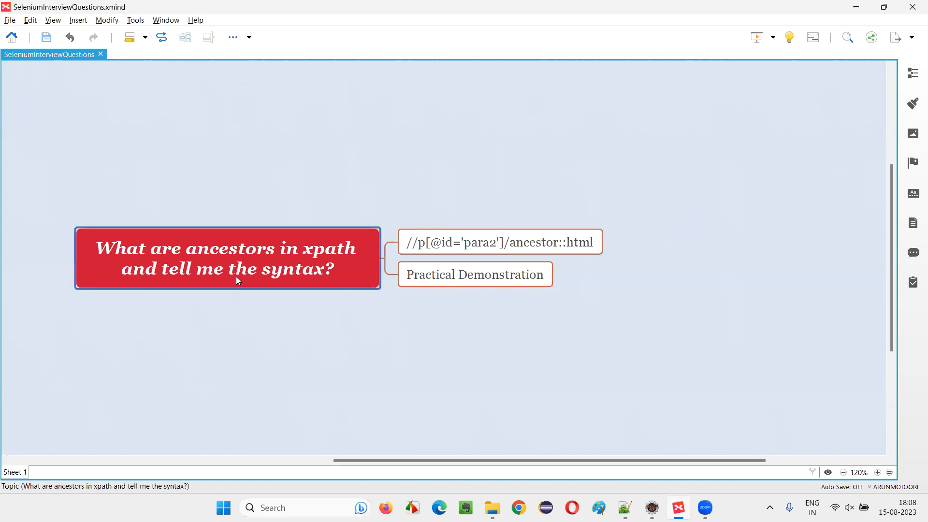
mouse_move(136, 273)
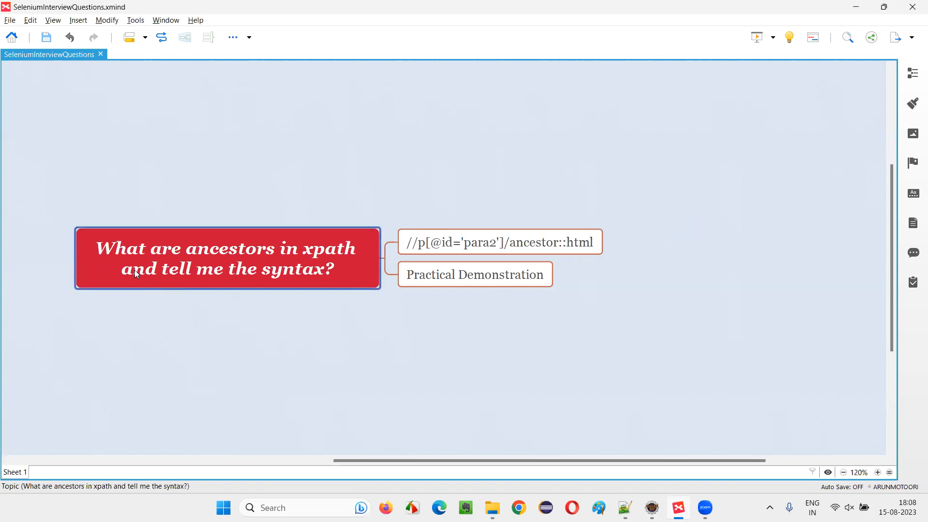
mouse_move(235, 256)
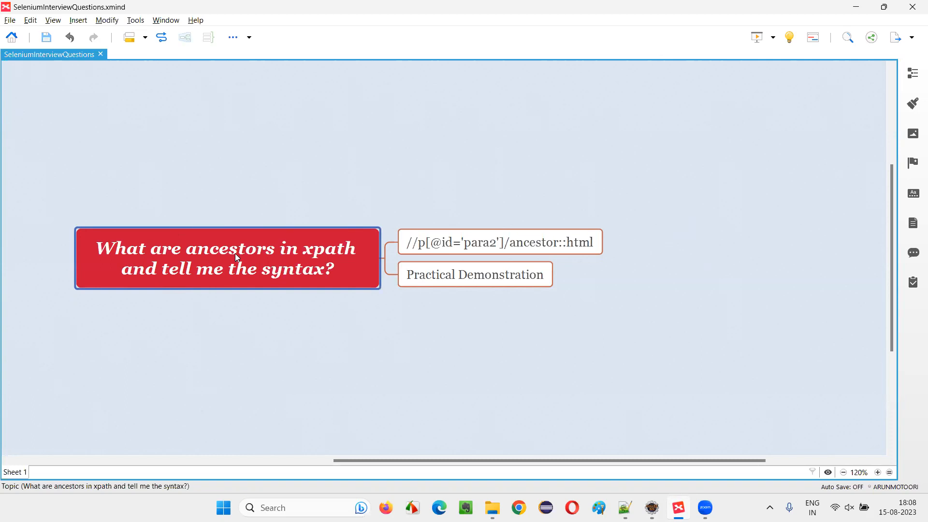
mouse_move(137, 289)
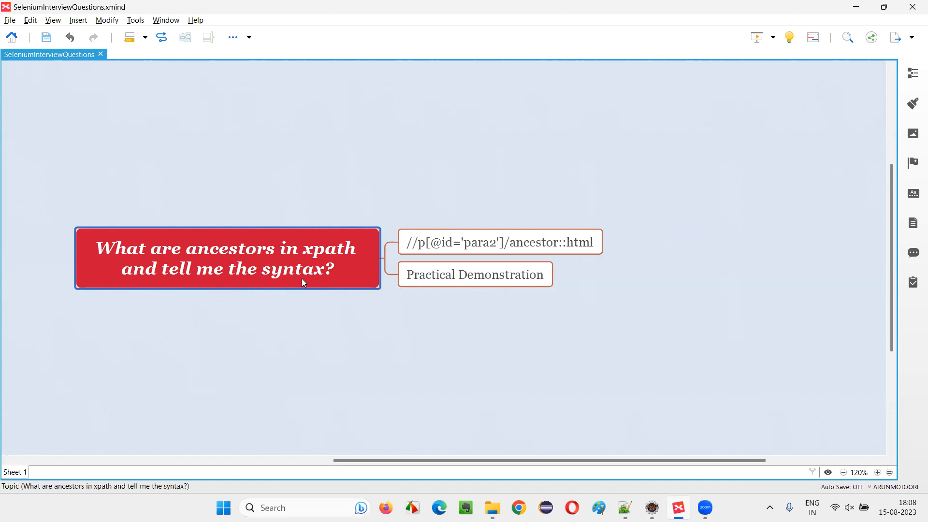
mouse_move(346, 266)
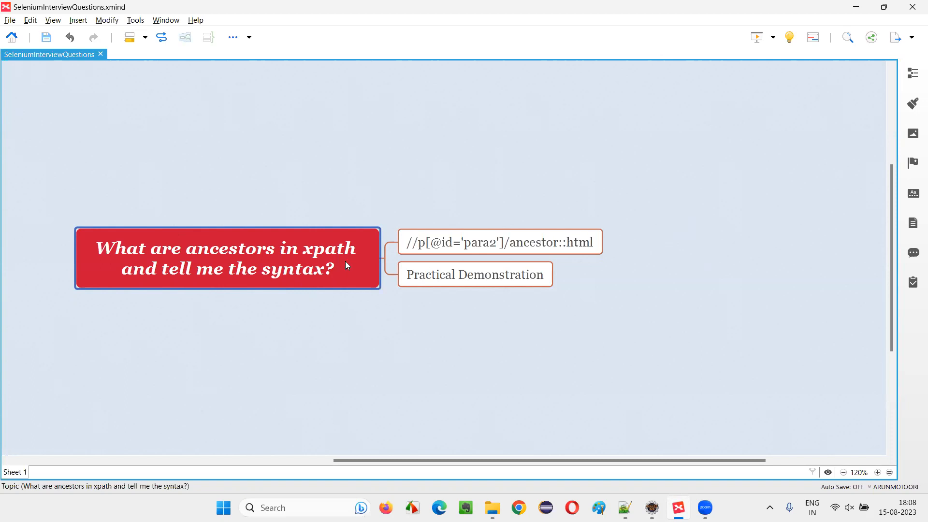
mouse_move(339, 267)
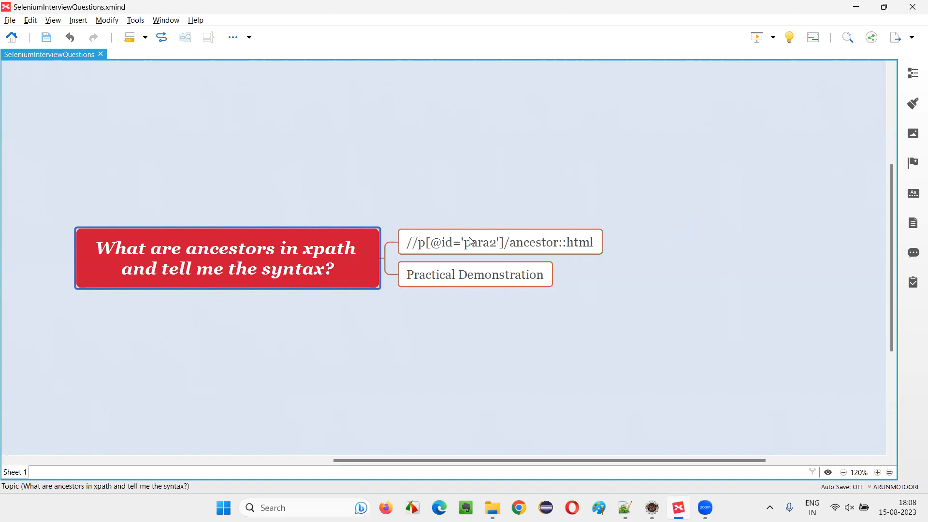
left_click(498, 242)
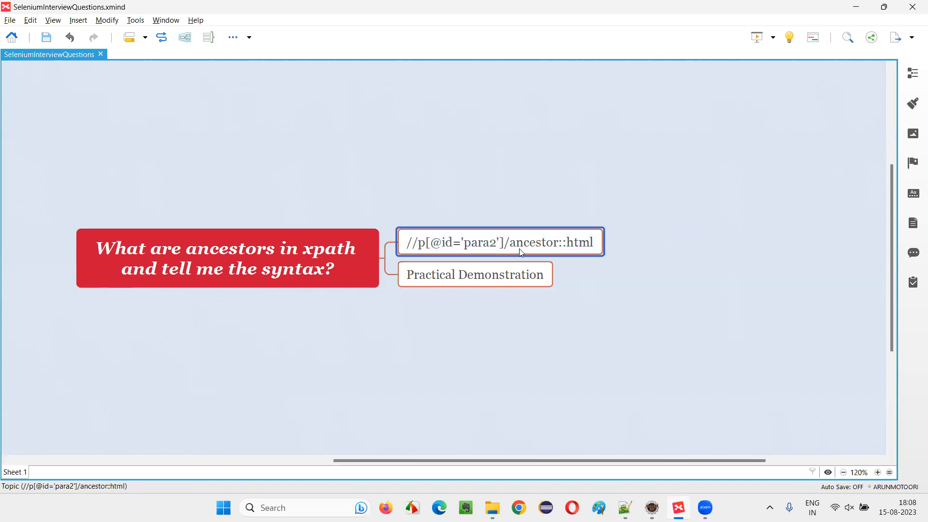
mouse_move(567, 253)
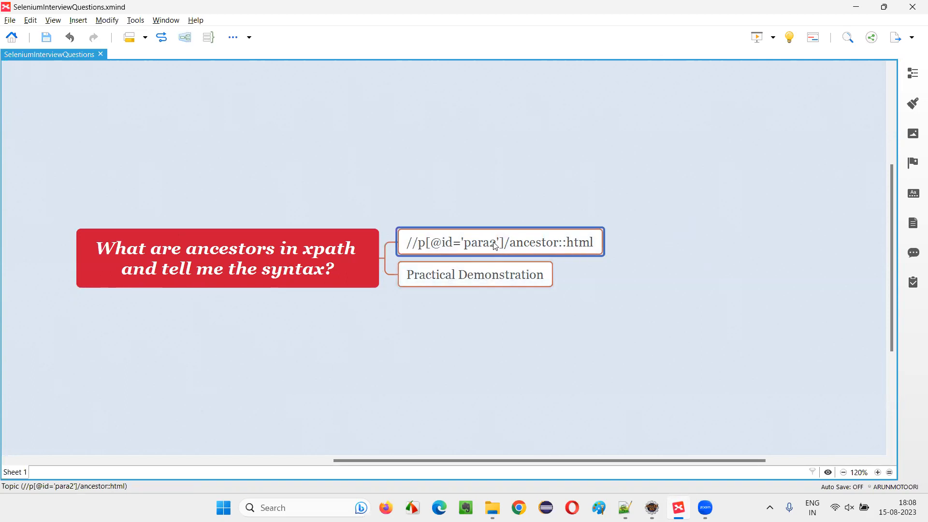
mouse_move(569, 325)
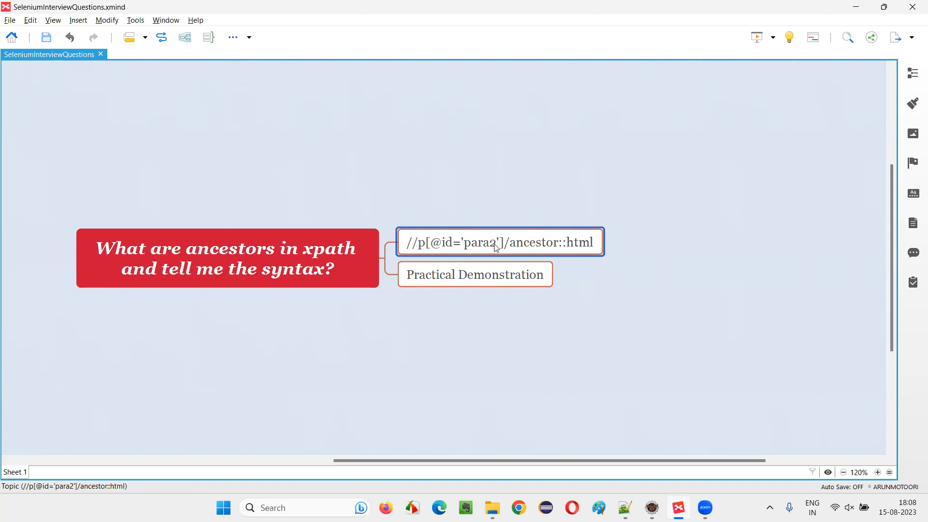
mouse_move(505, 253)
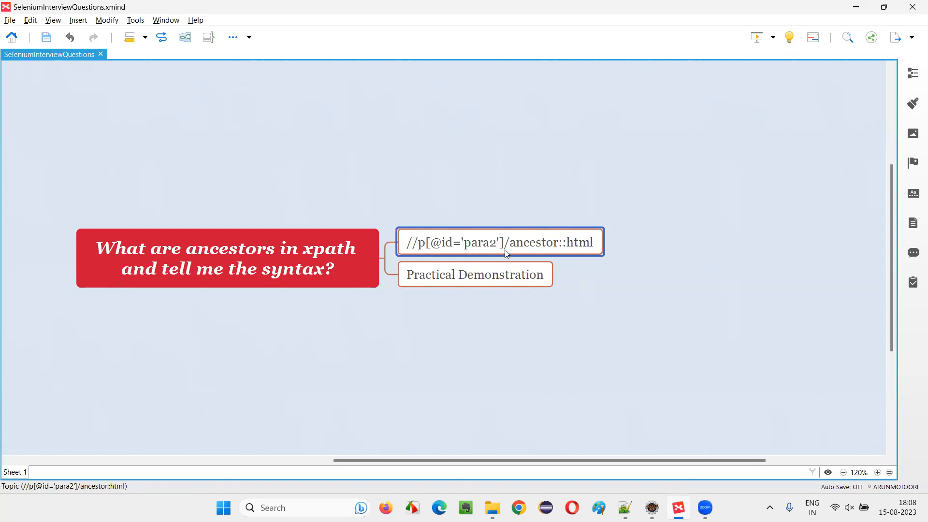
mouse_move(563, 253)
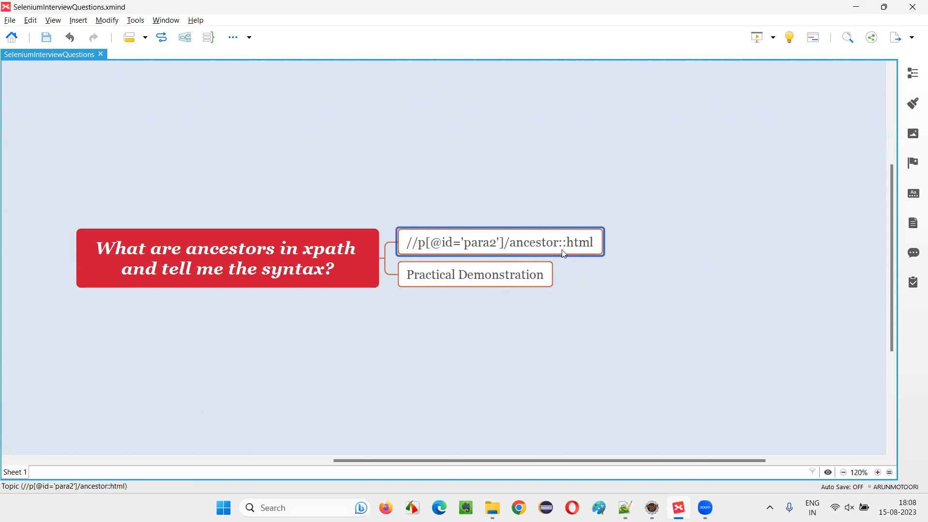
mouse_move(424, 261)
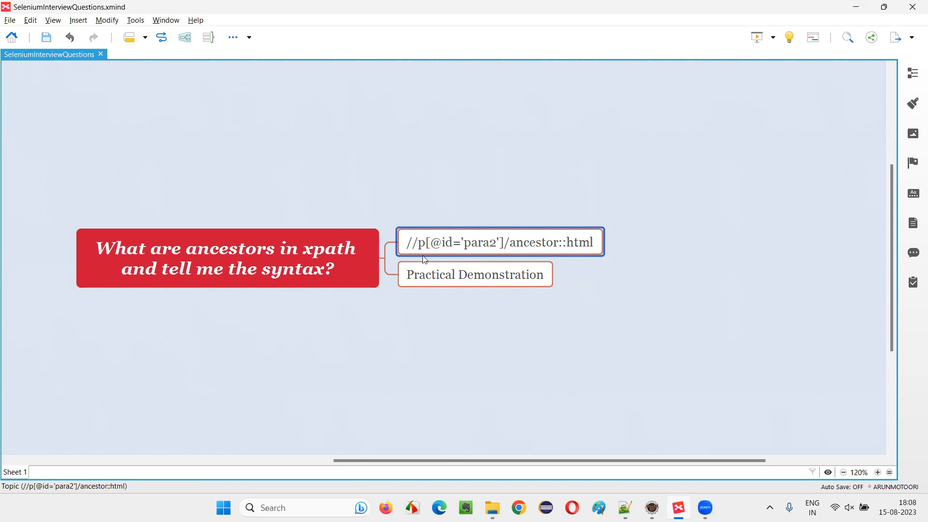
left_click(474, 274)
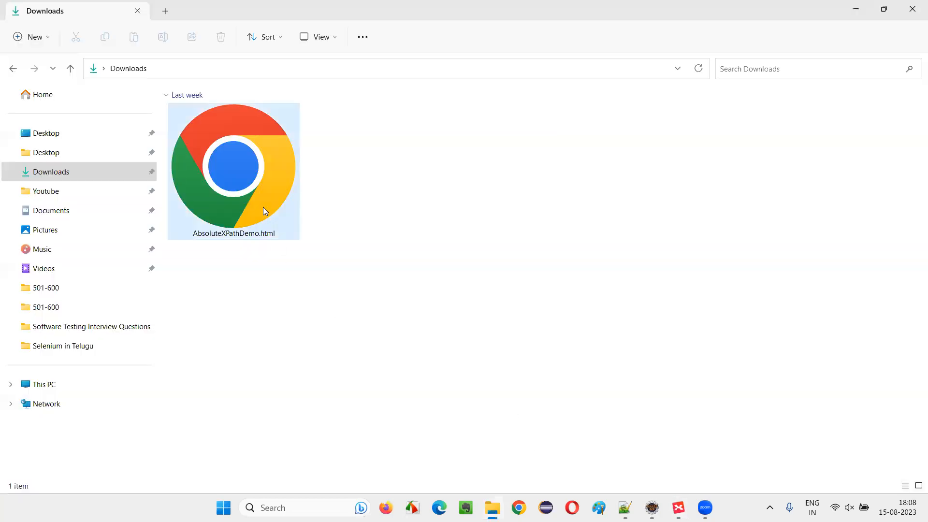
Open AbsoluteXPathDemo.html from Downloads in Chrome
left_click(232, 171)
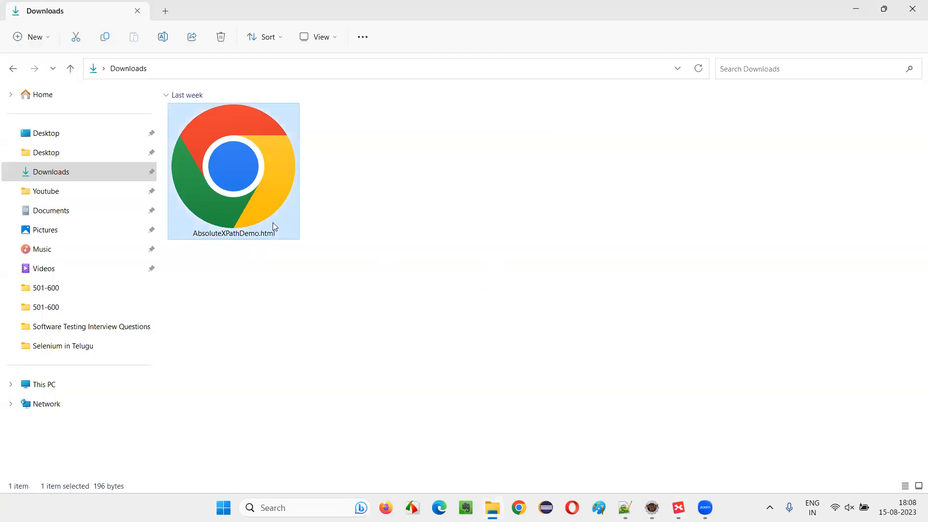
double_click(233, 169)
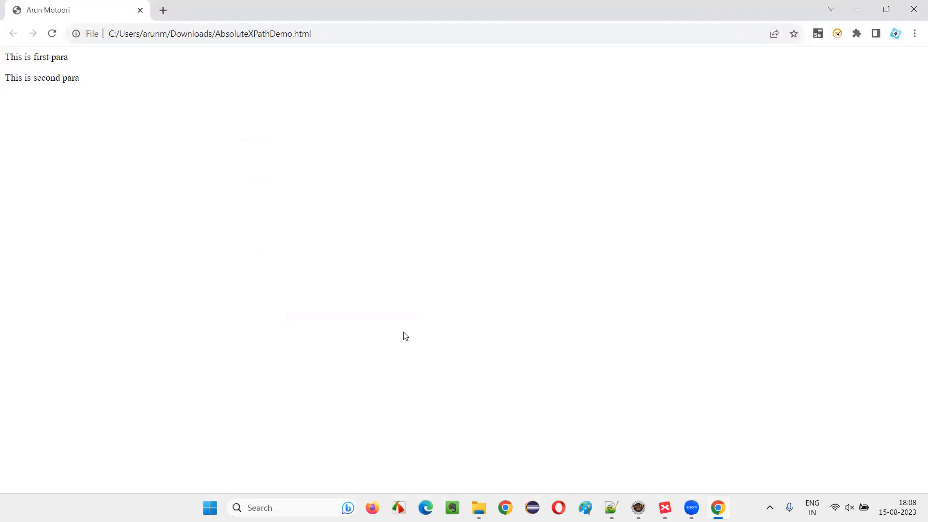
Open DevTools with F12, expand the body and head elements, and open the element find bar
key("F12")
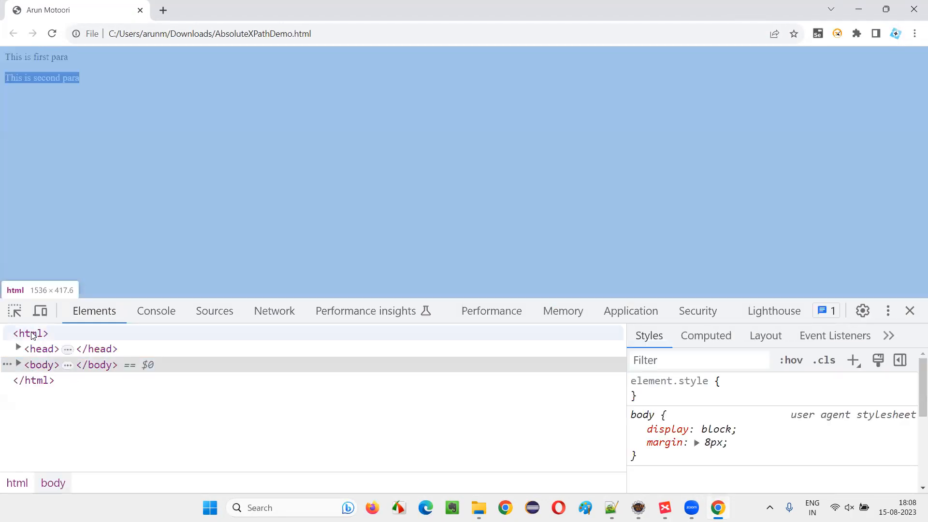
left_click(18, 364)
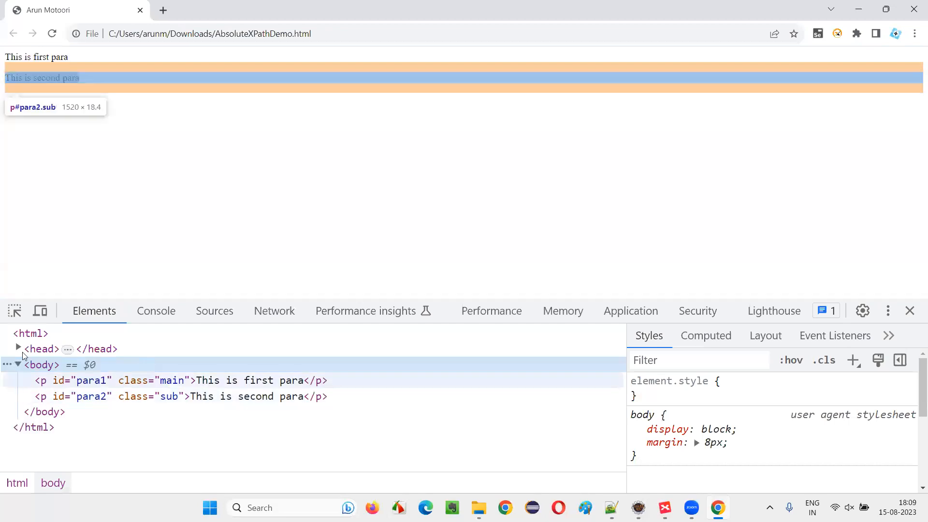
left_click(18, 349)
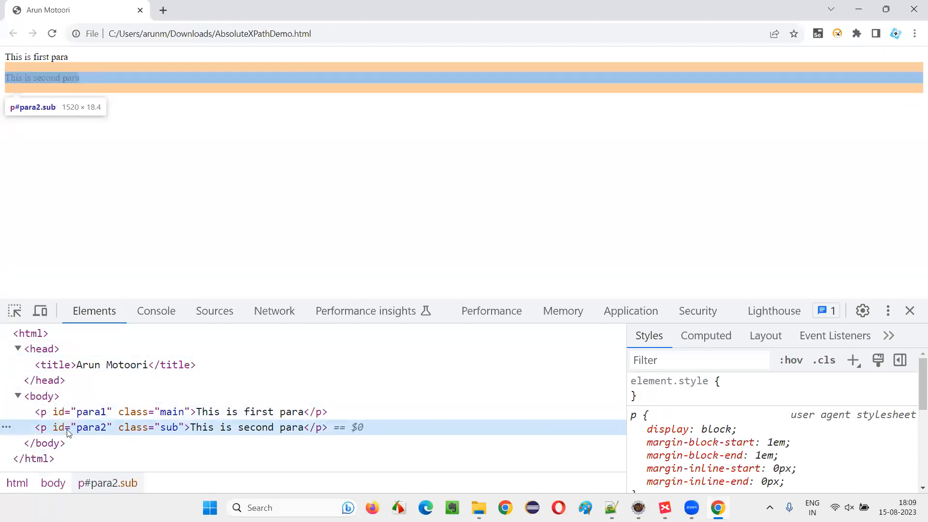
mouse_move(33, 376)
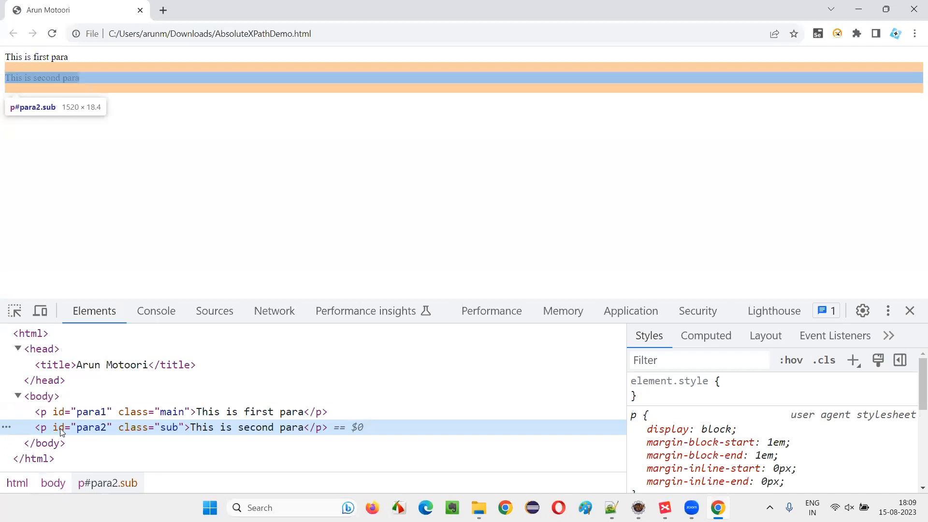
key("Ctrl+f")
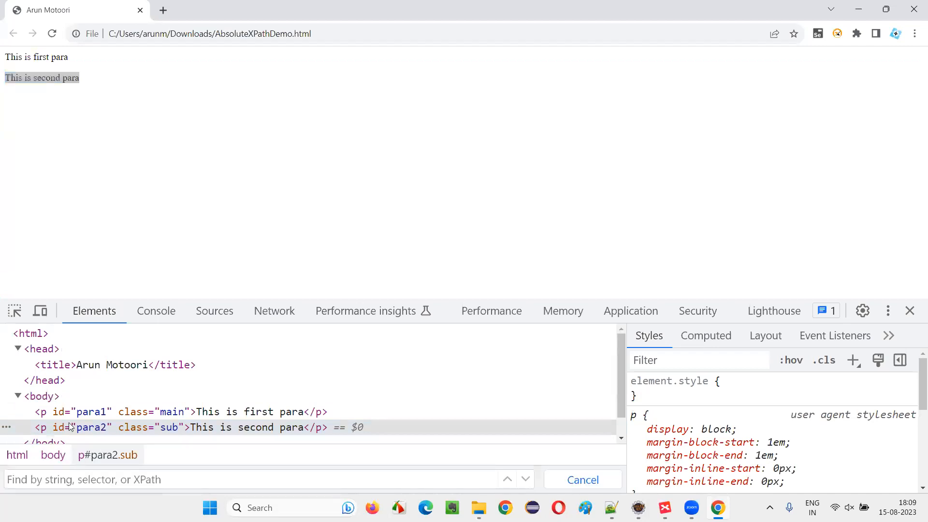
mouse_move(89, 405)
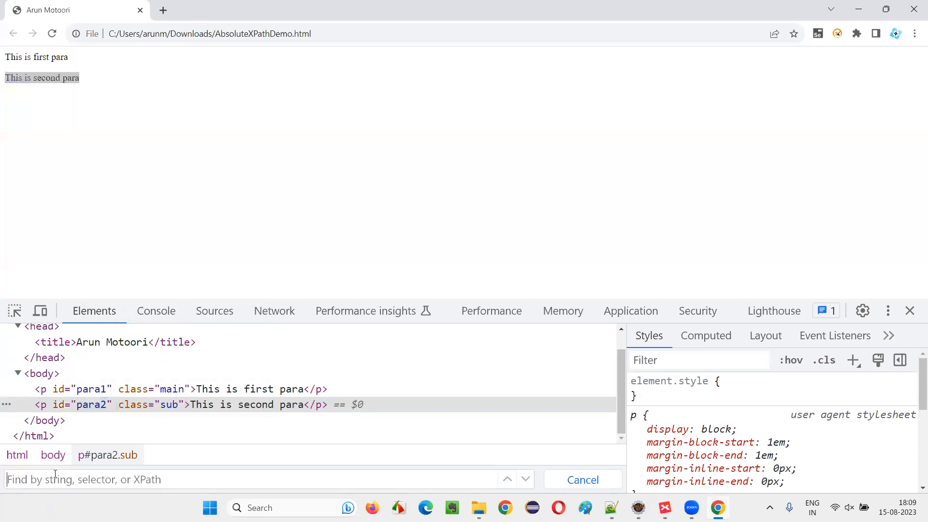
type("//p[@")
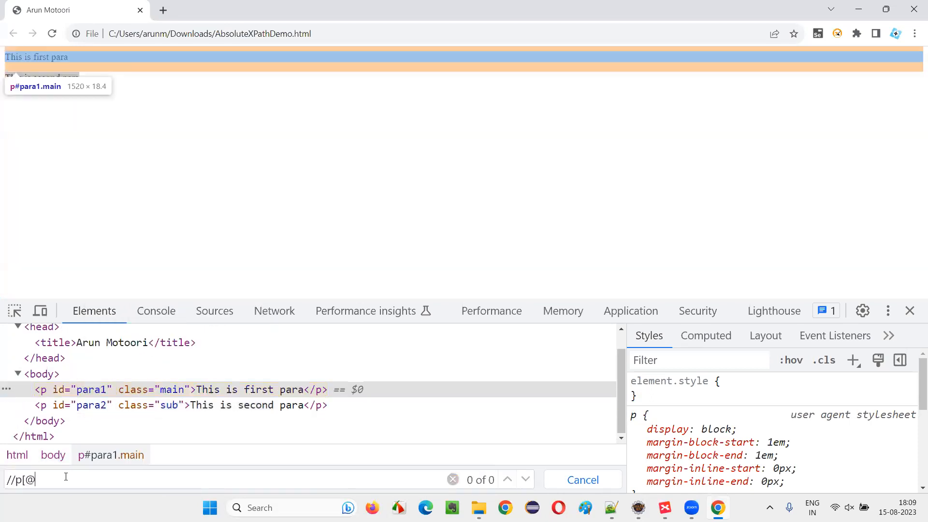
type("id")
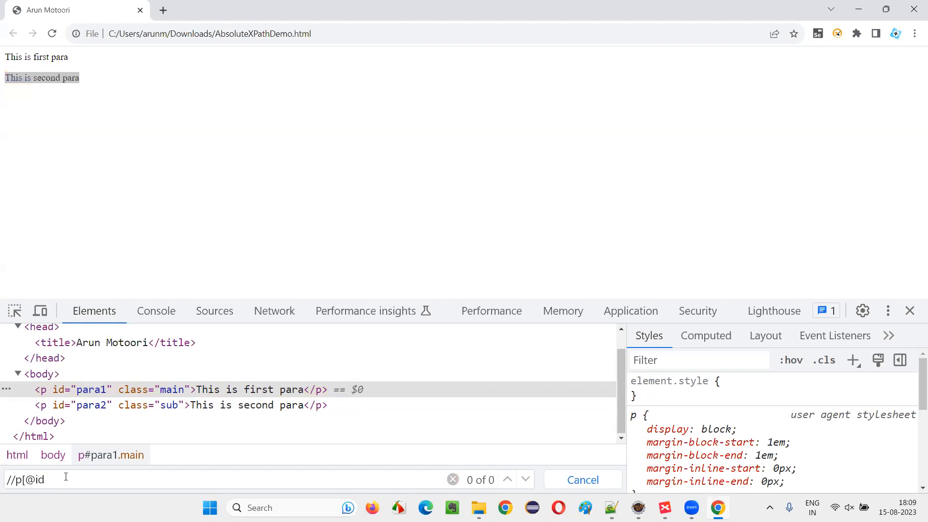
type("='para2'")
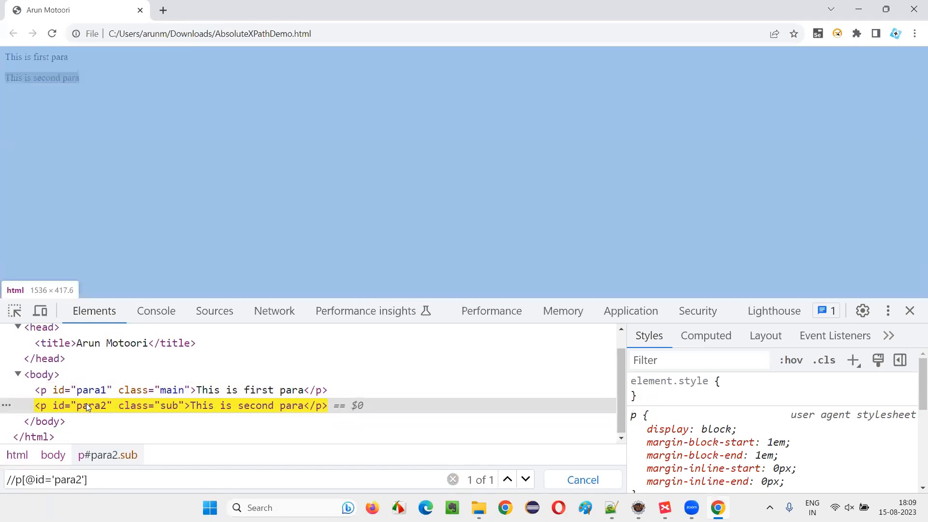
scroll("up", 3)
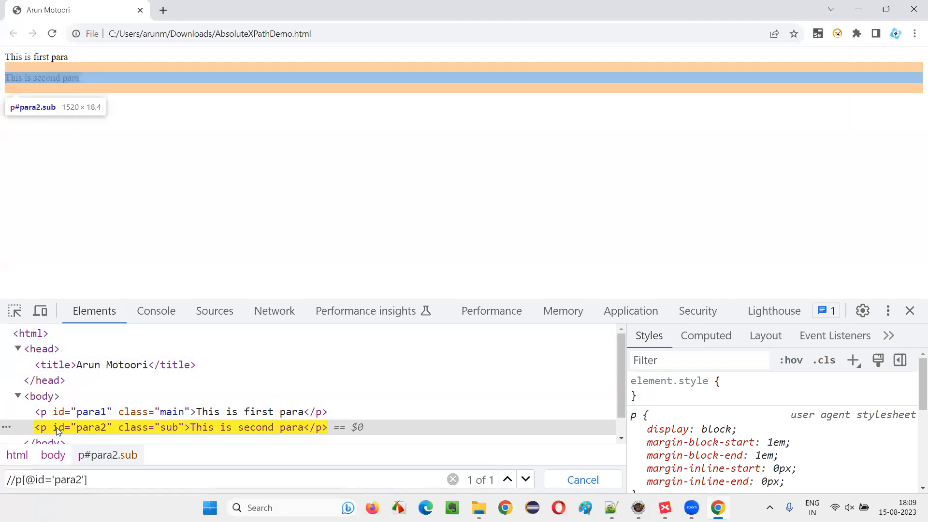
mouse_move(30, 333)
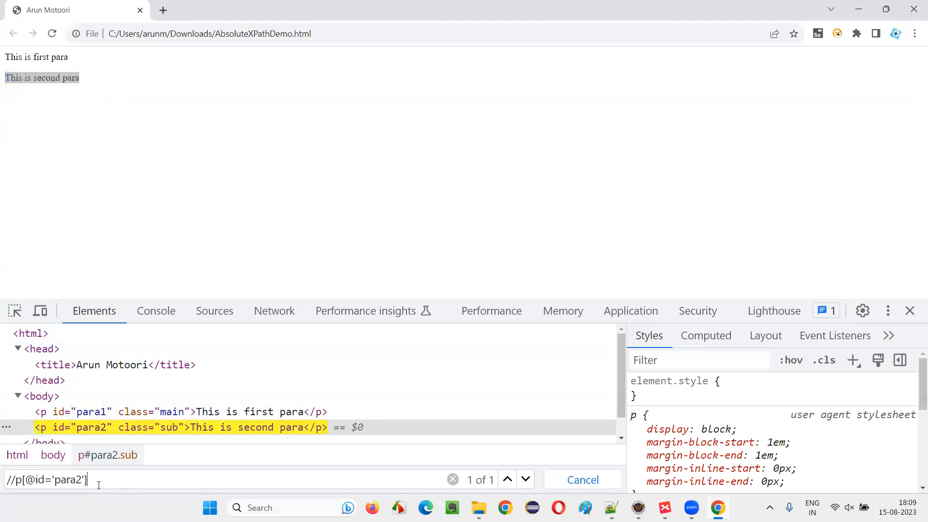
type("/and")
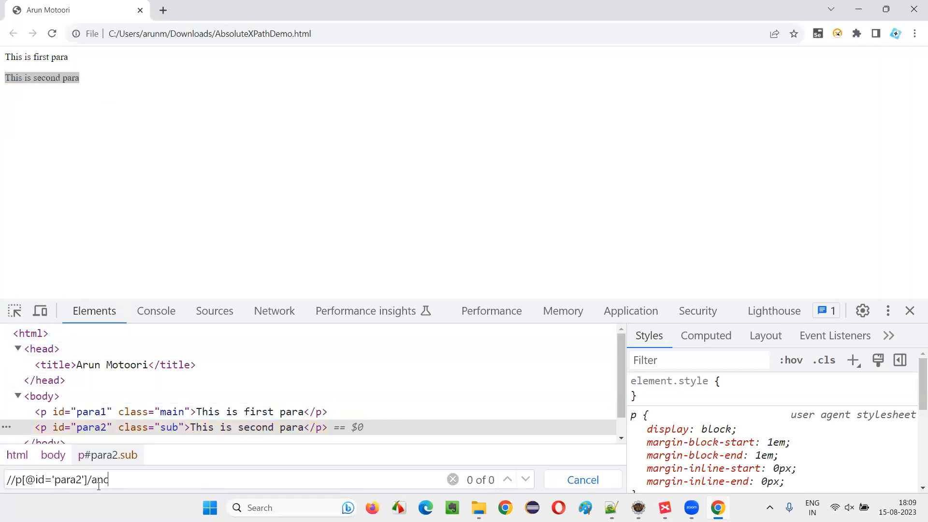
type("cestor")
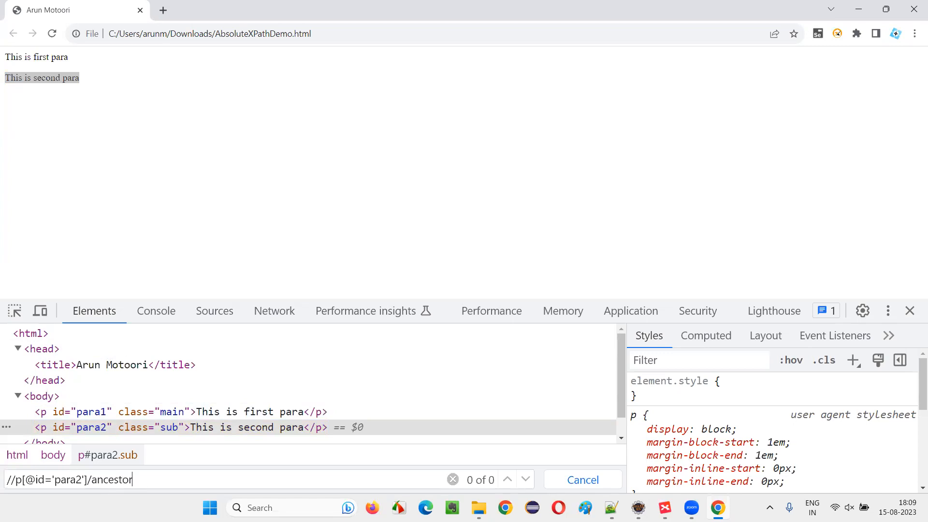
double_click(111, 479)
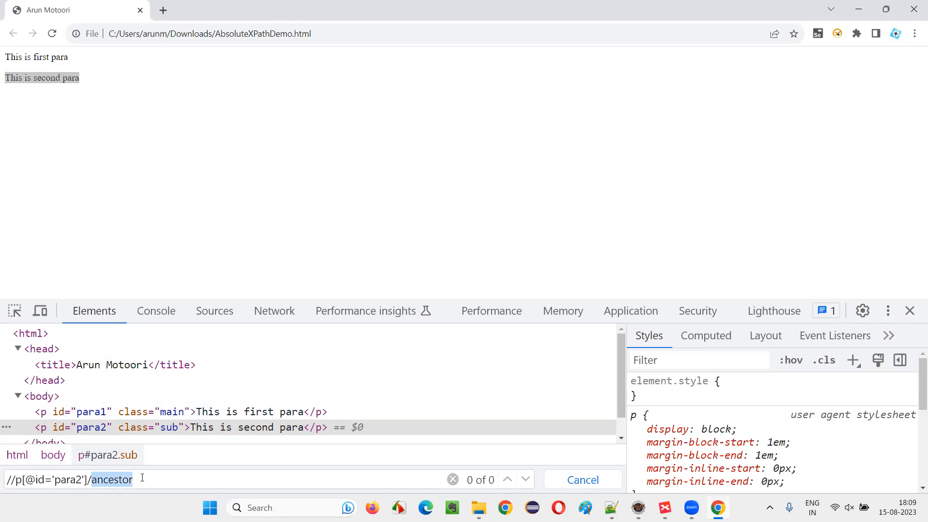
type("::")
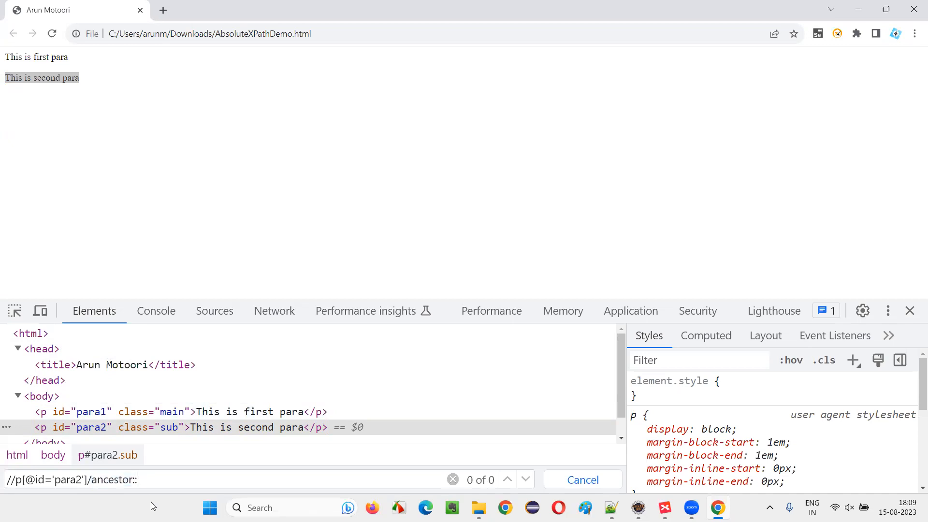
double_click(116, 479)
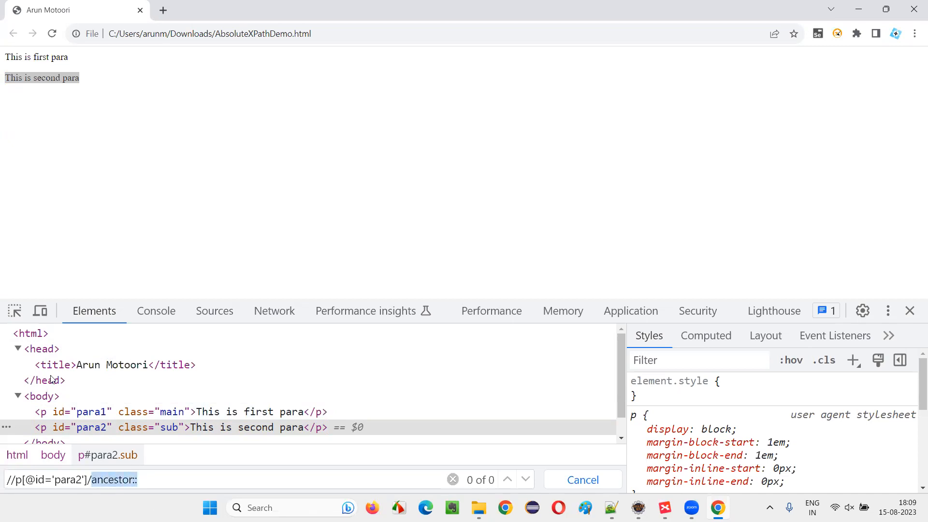
mouse_move(29, 333)
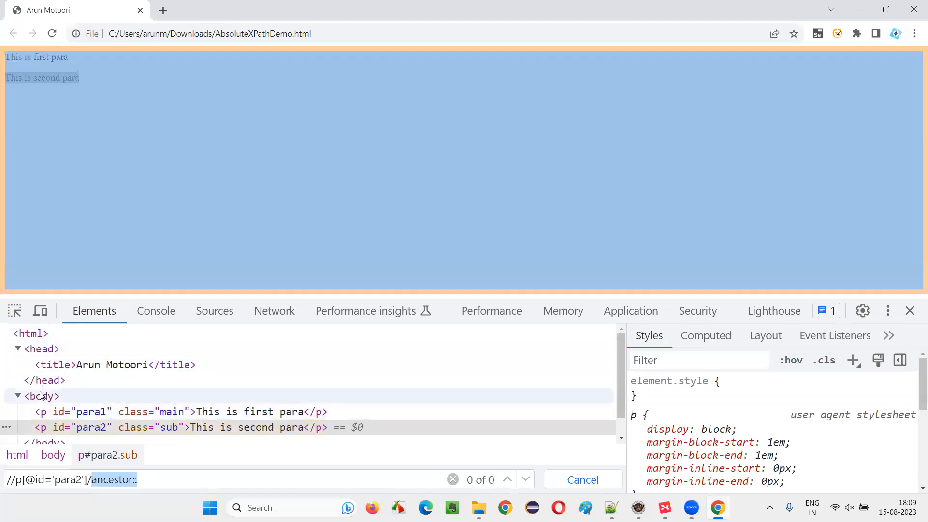
mouse_move(30, 333)
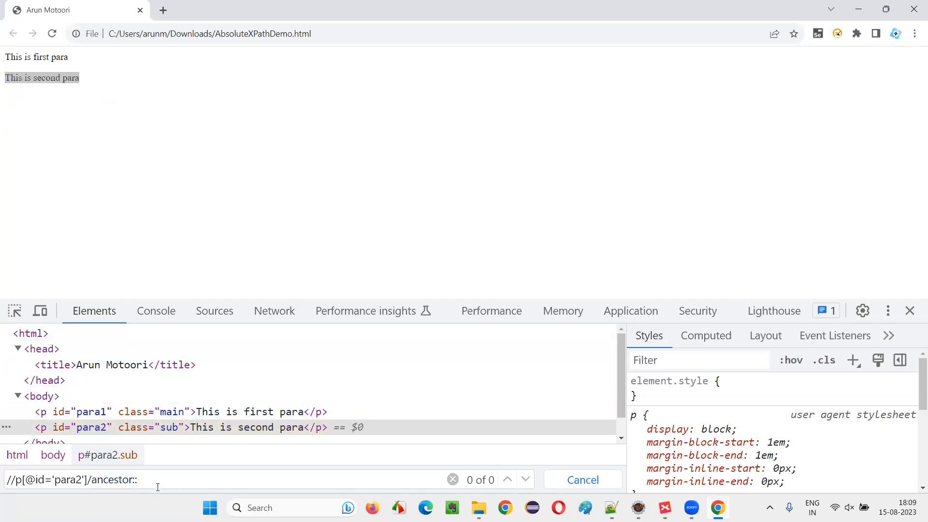
type("html")
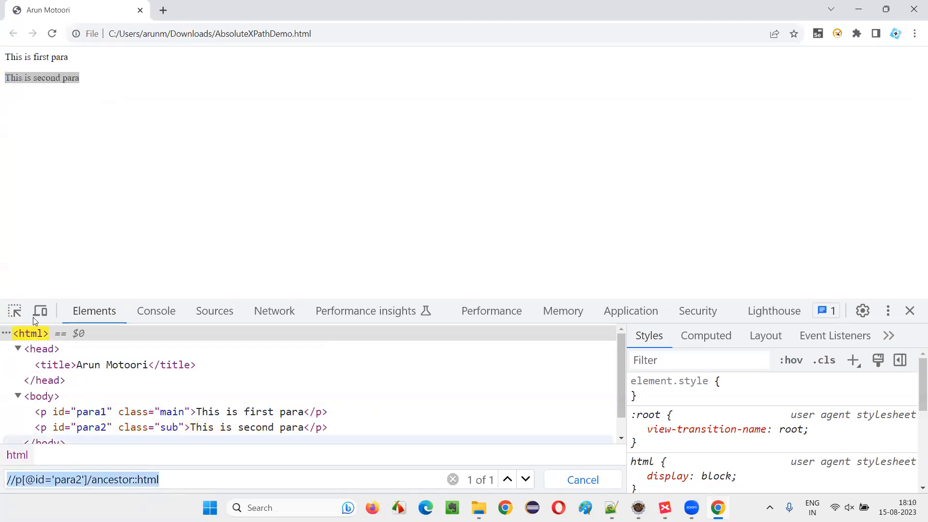
mouse_move(46, 462)
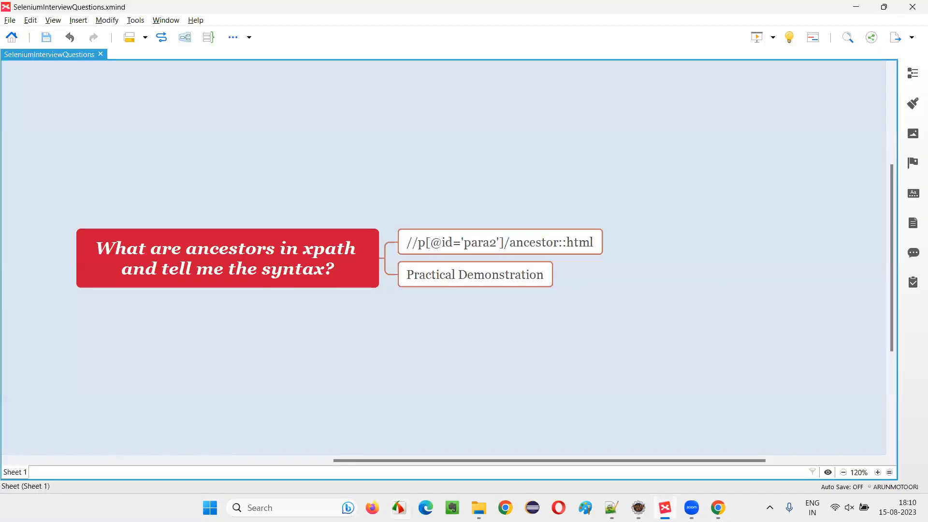
mouse_move(717, 446)
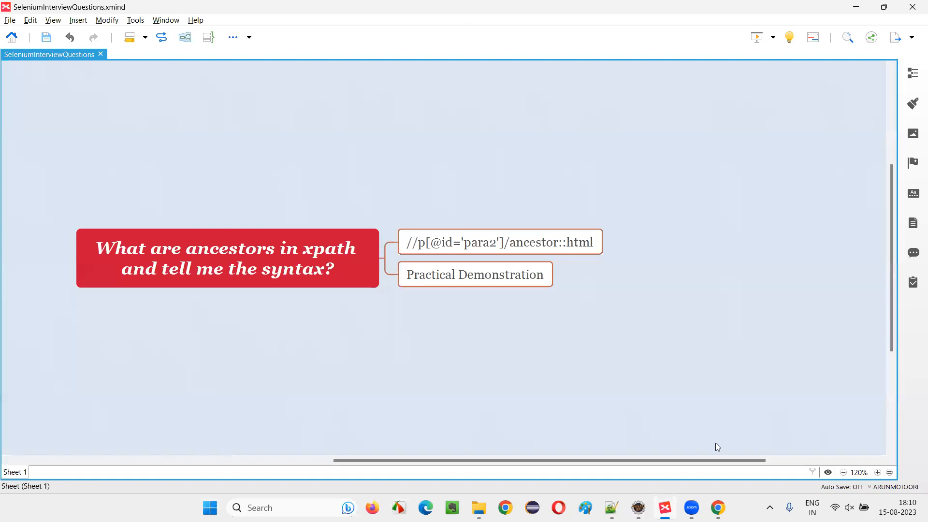
Select the central topic 'What are ancestors in xpath and tell me the syntax?' in XMind
left_click(227, 258)
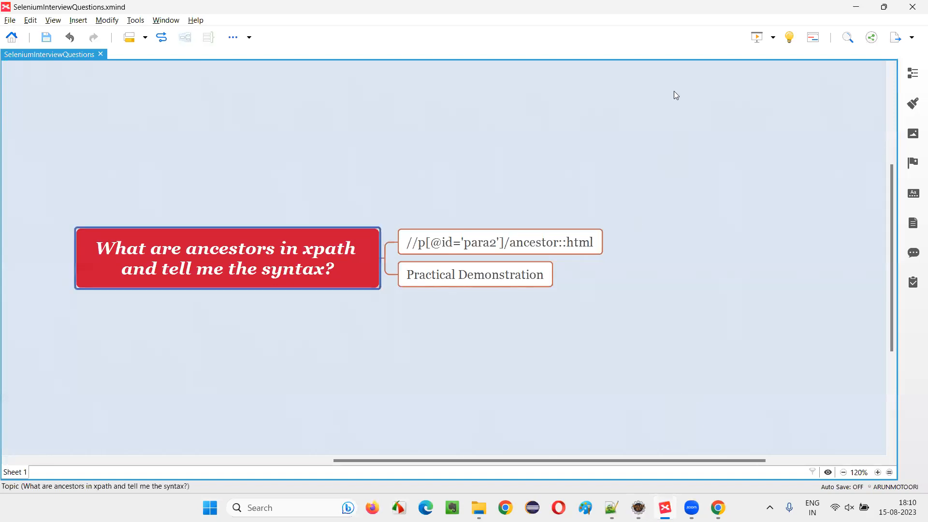